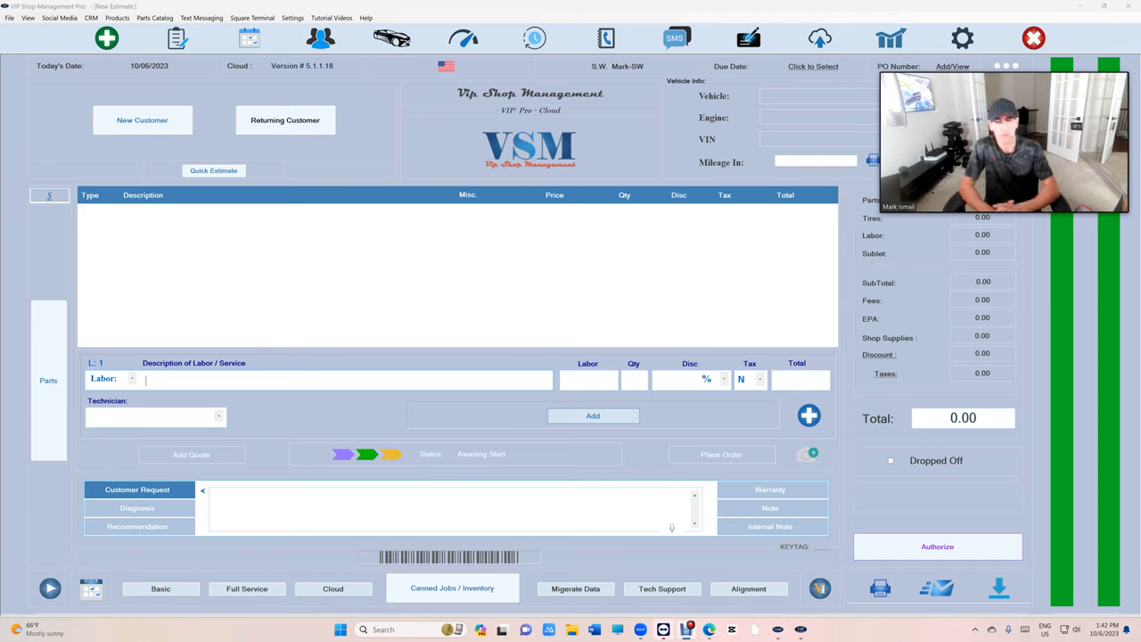
Step: Leave the new estimate and open the Customers List from the top toolbar
click(284, 119)
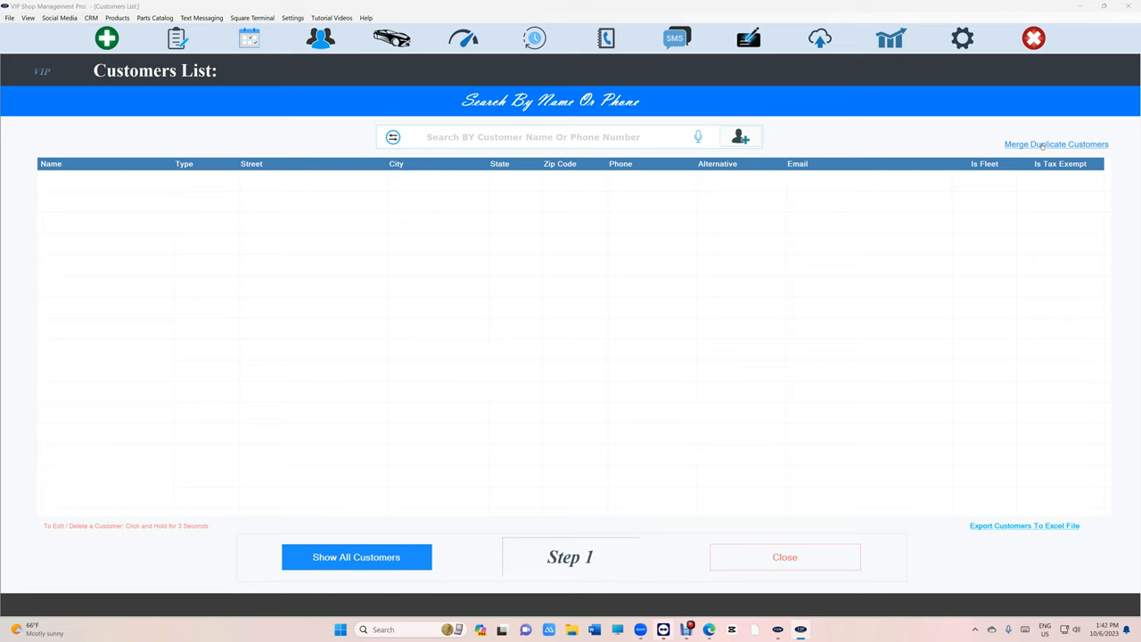
Step: Show all 3,544 customers and run the duplicate customer check, starting with the Dasf pair
click(355, 556)
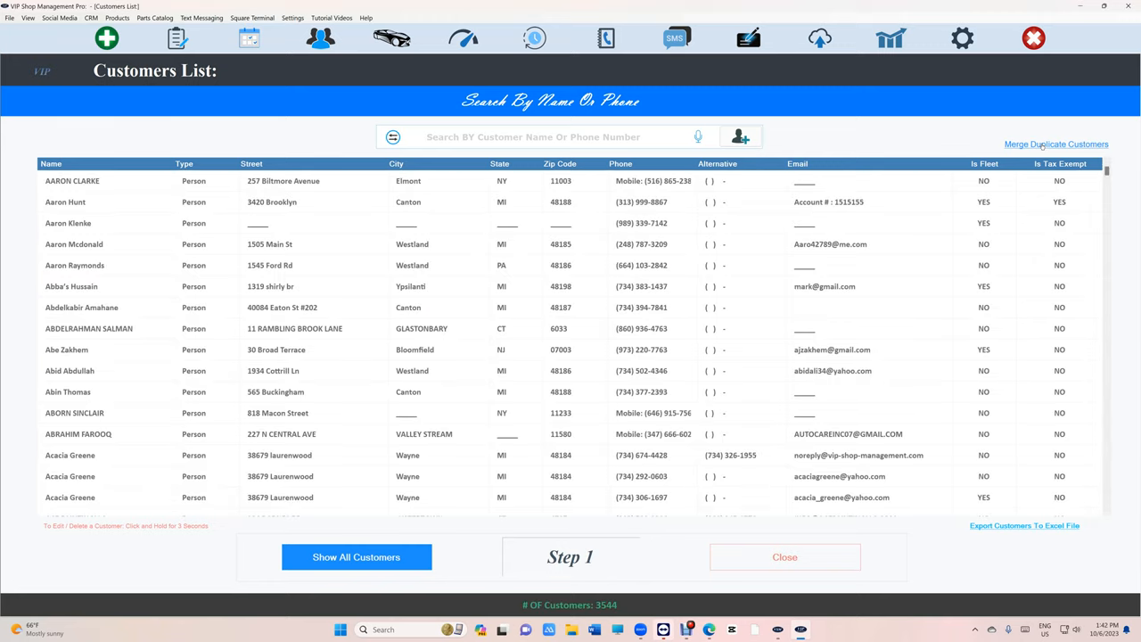
click(1055, 143)
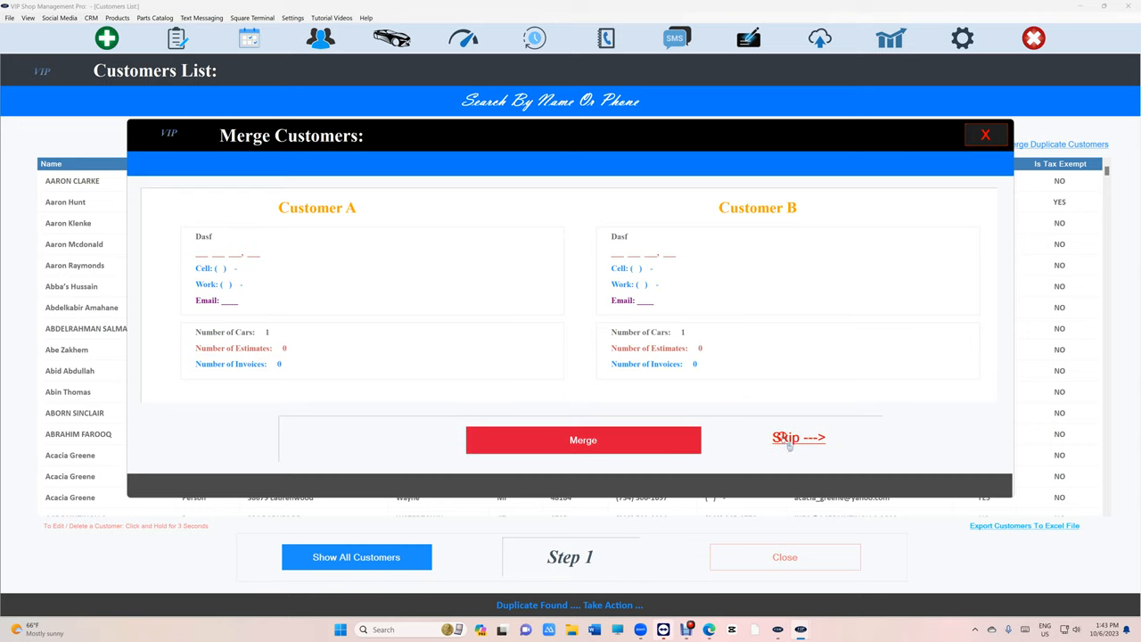
Step: Skip the Dasf duplicate pair, then resolve the Hannah and James pairs until Success appears
click(798, 437)
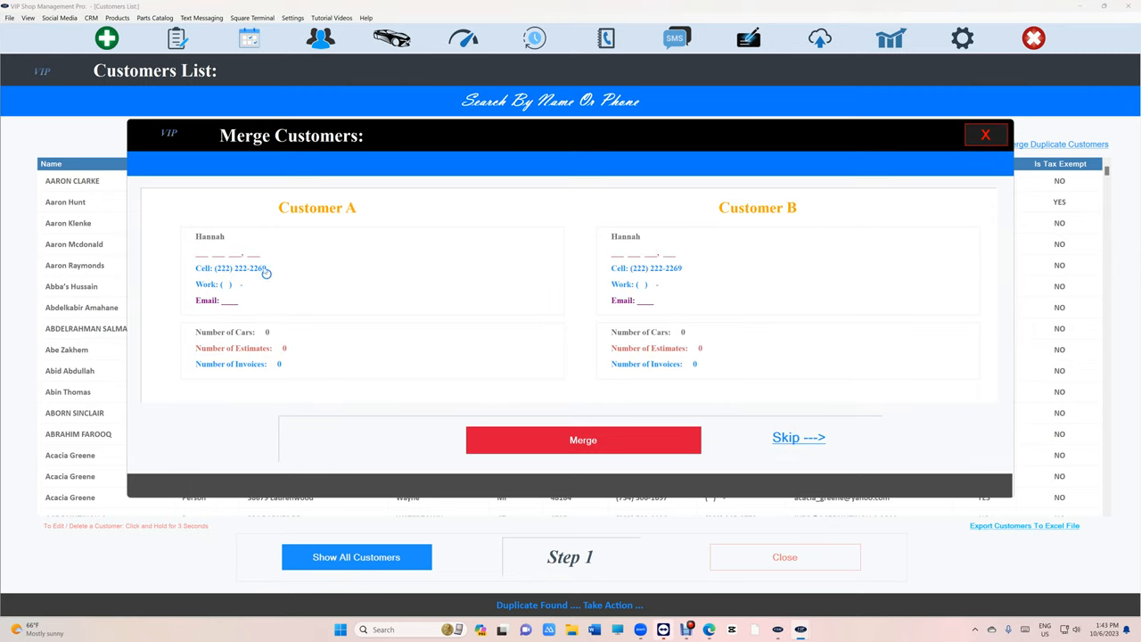
mouse_move(577, 273)
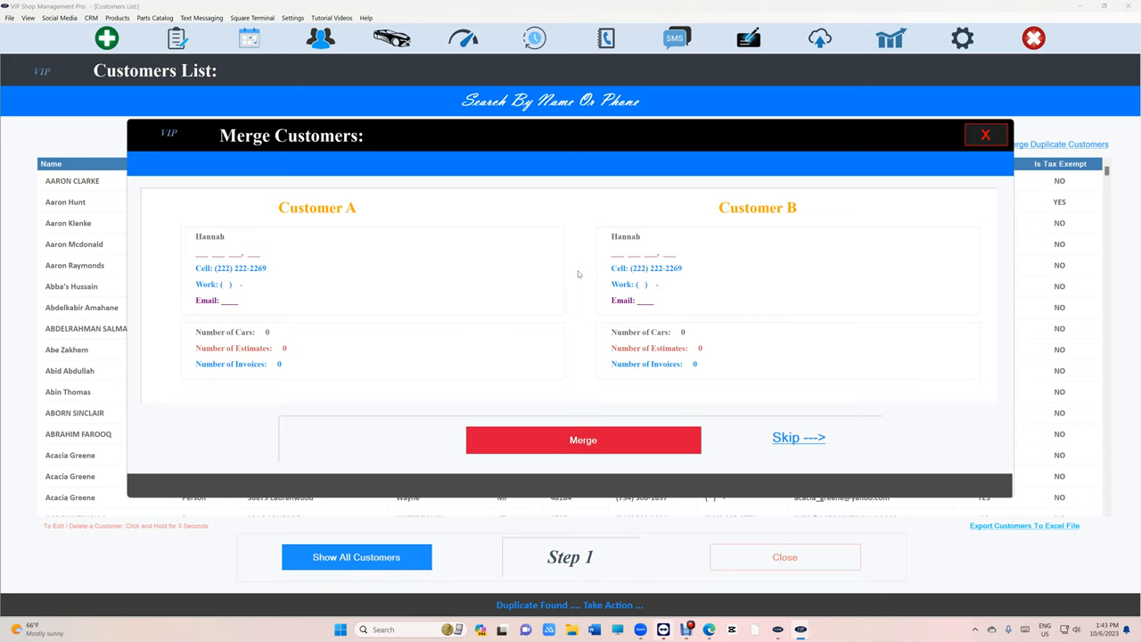
click(582, 439)
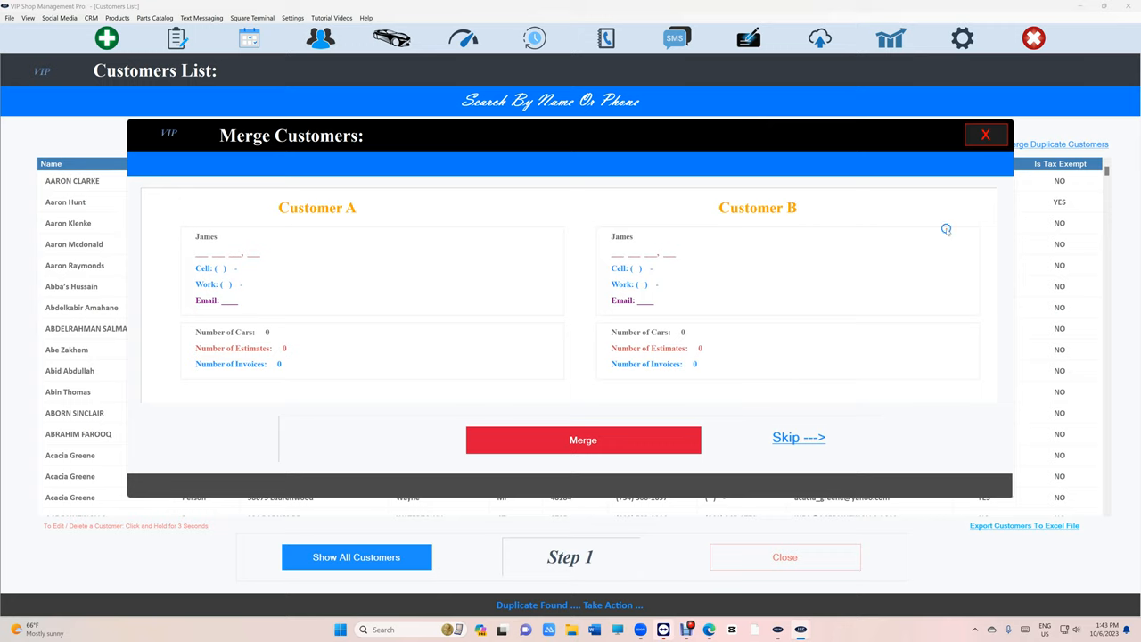
click(583, 439)
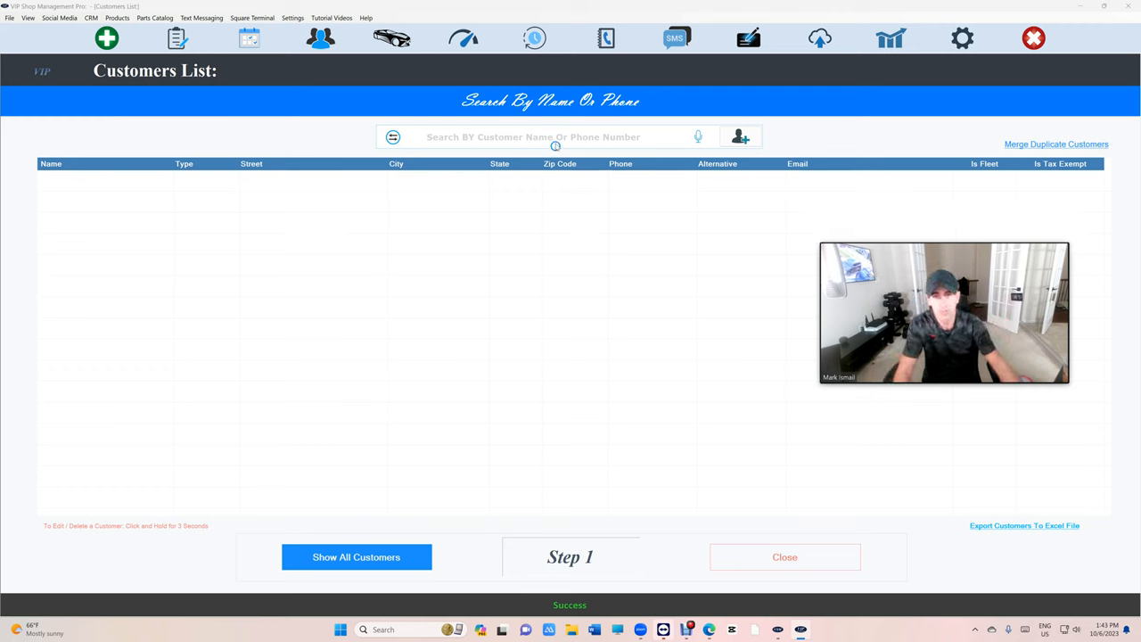
Step: Search customers for 'mark' and merge the two Mark customer records
text(mark)
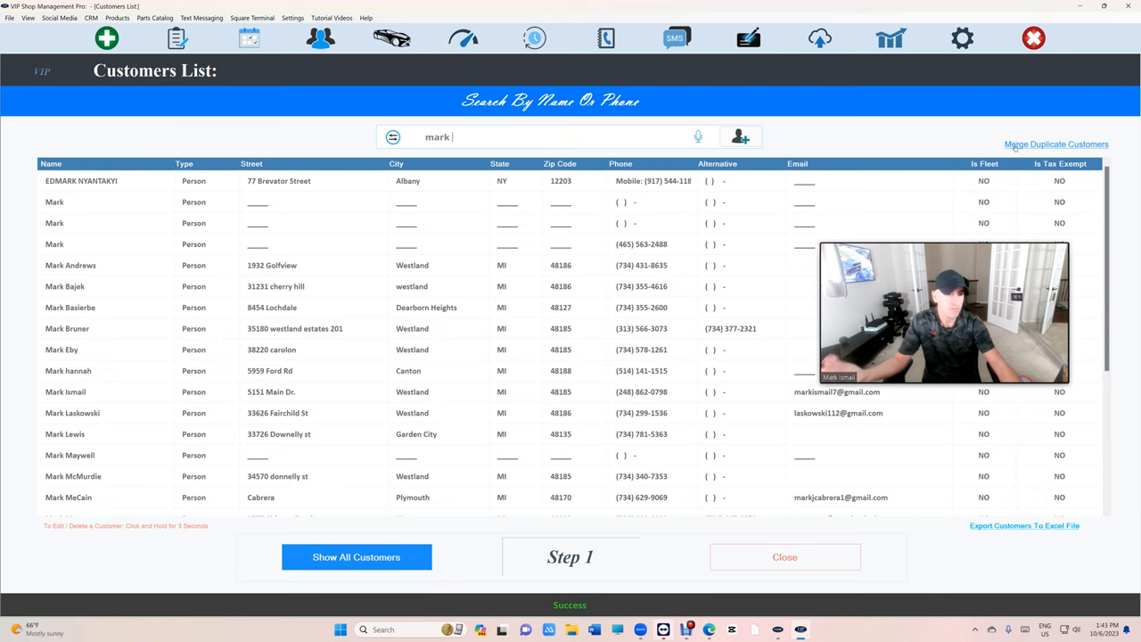
click(1056, 144)
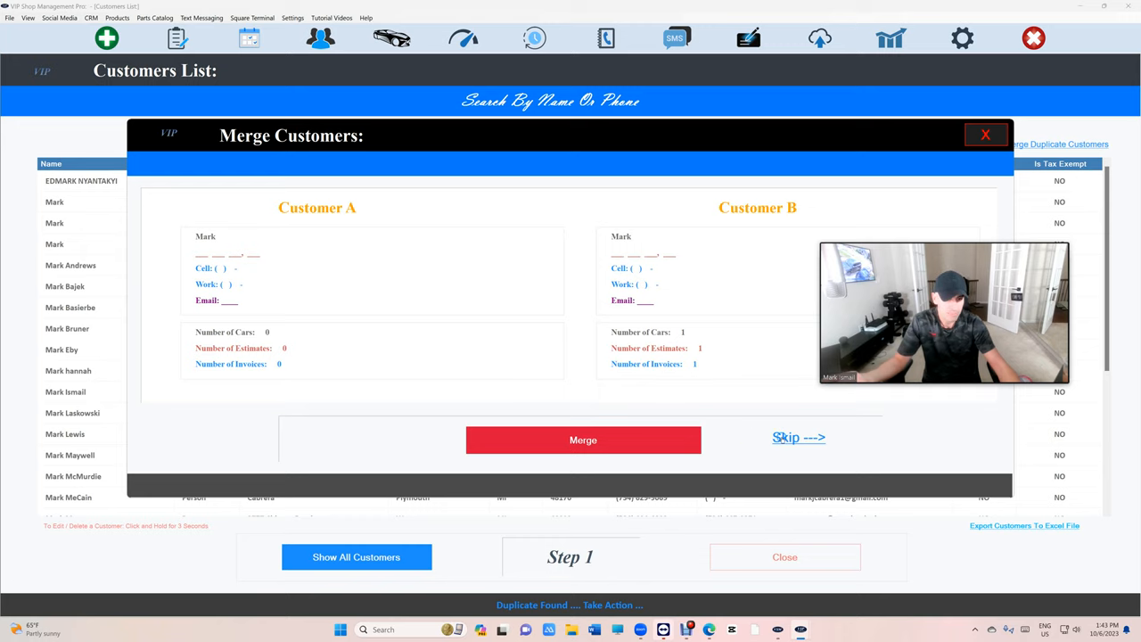
click(583, 439)
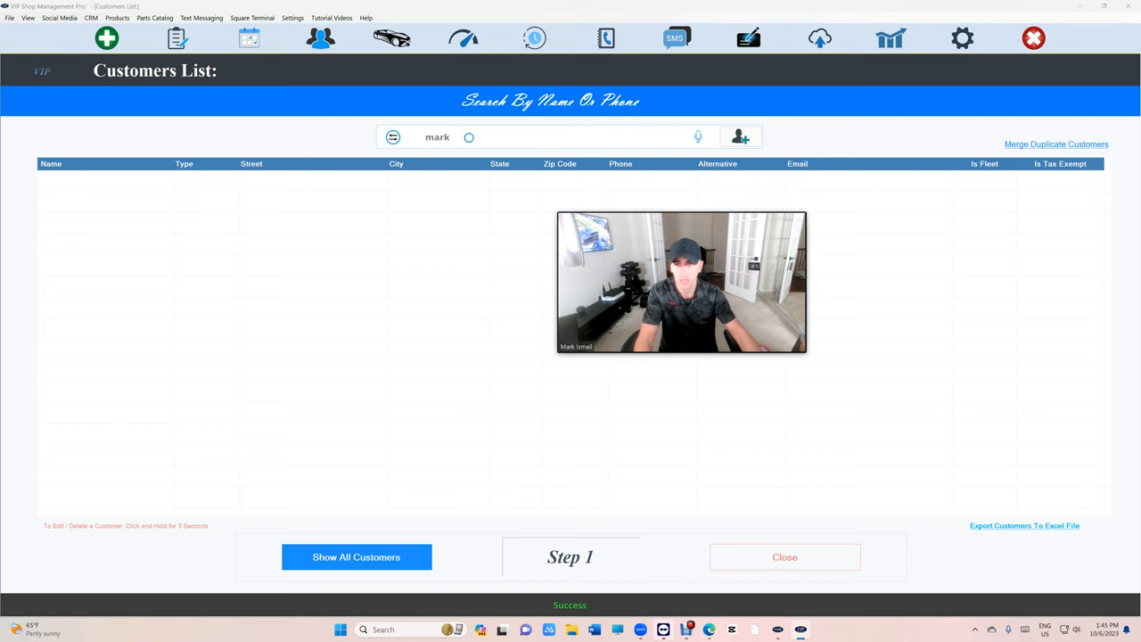
Step: Search customers for 'coll' and open the matching customer's vehicle list
text(coll)
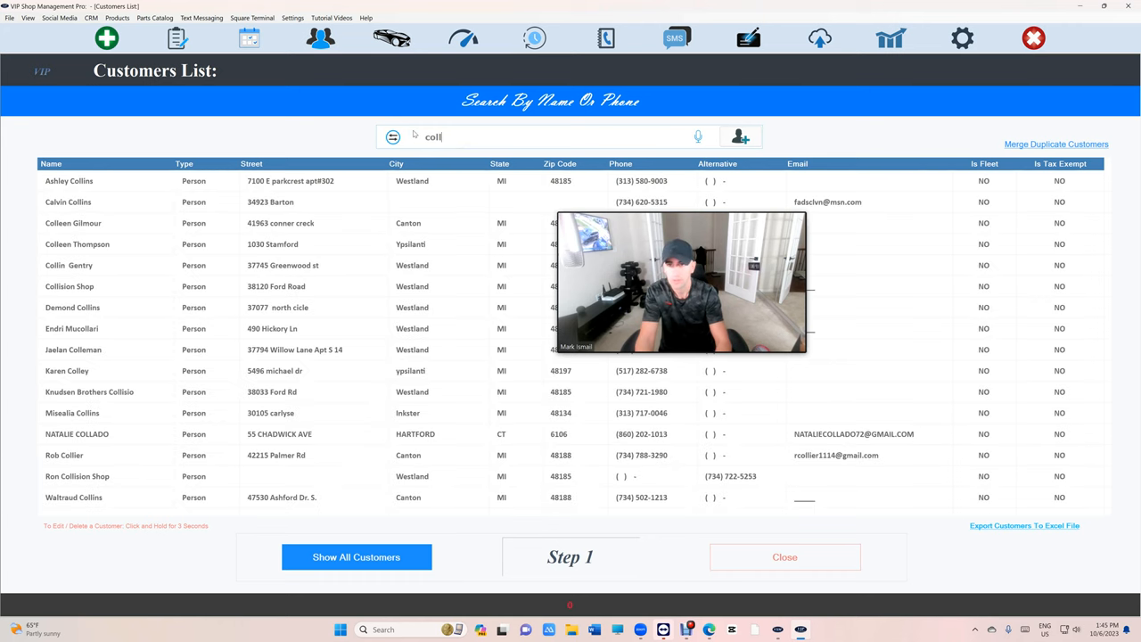
key(backspace)
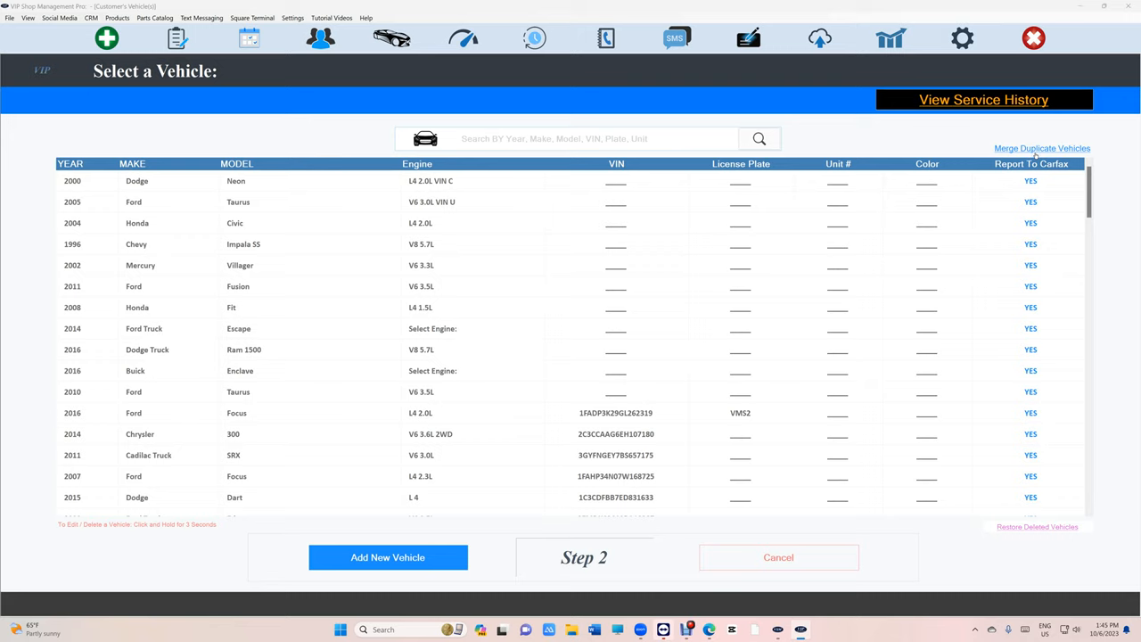
mouse_move(1036, 149)
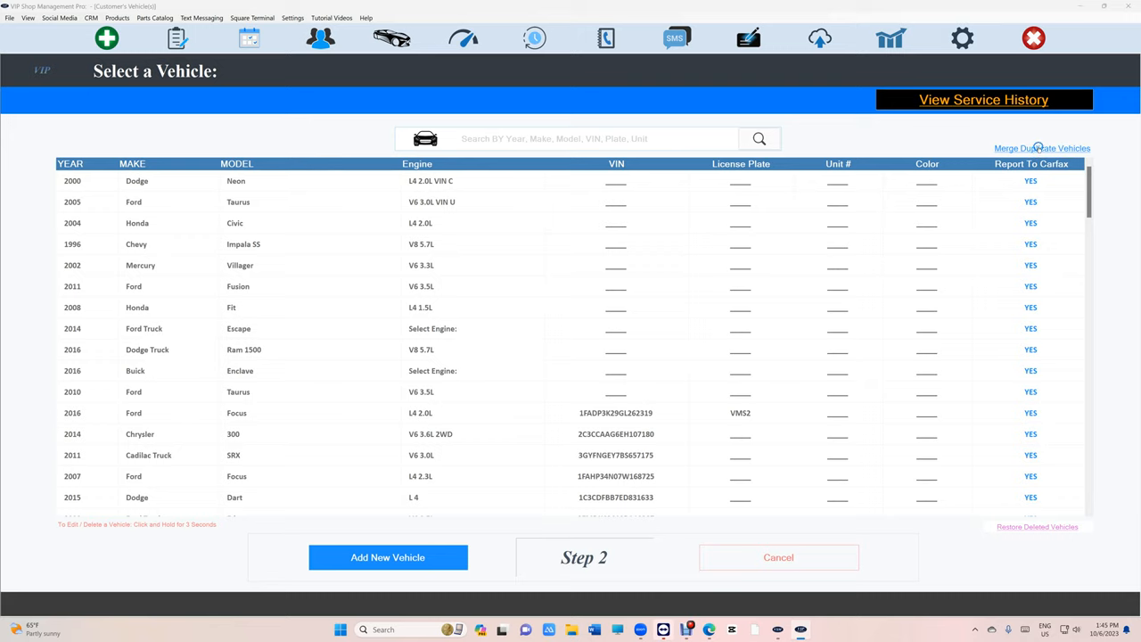
Step: Merge the 2014 Fusion and 2017 Escape SE; skip the 2011 Fusion, 2014 Escape and Kia Forte pairs
click(1041, 148)
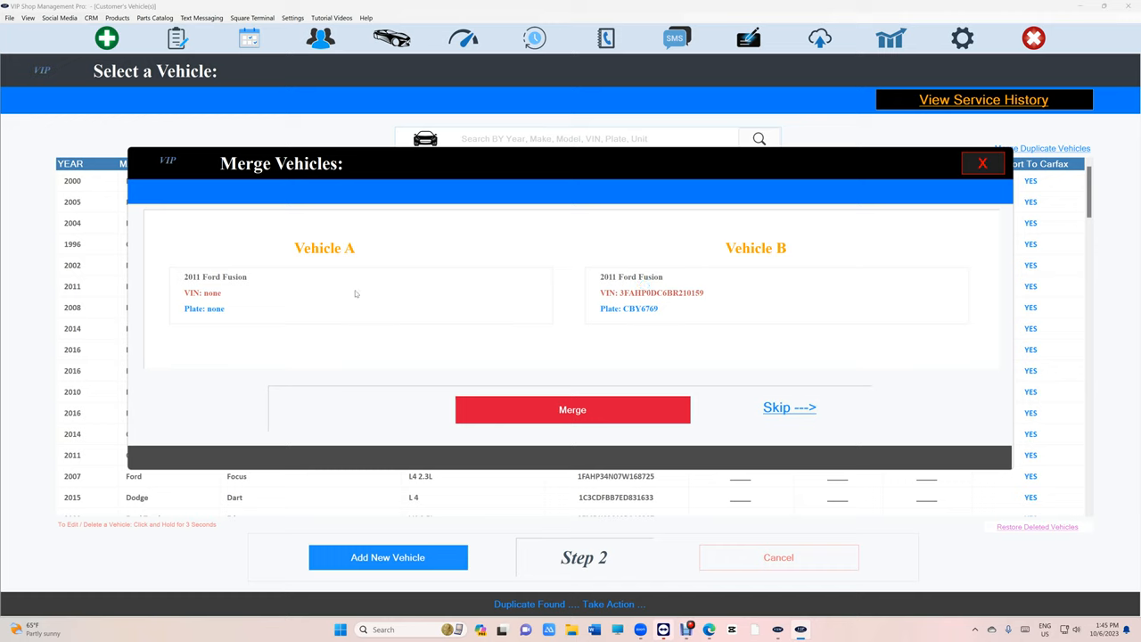
mouse_move(351, 295)
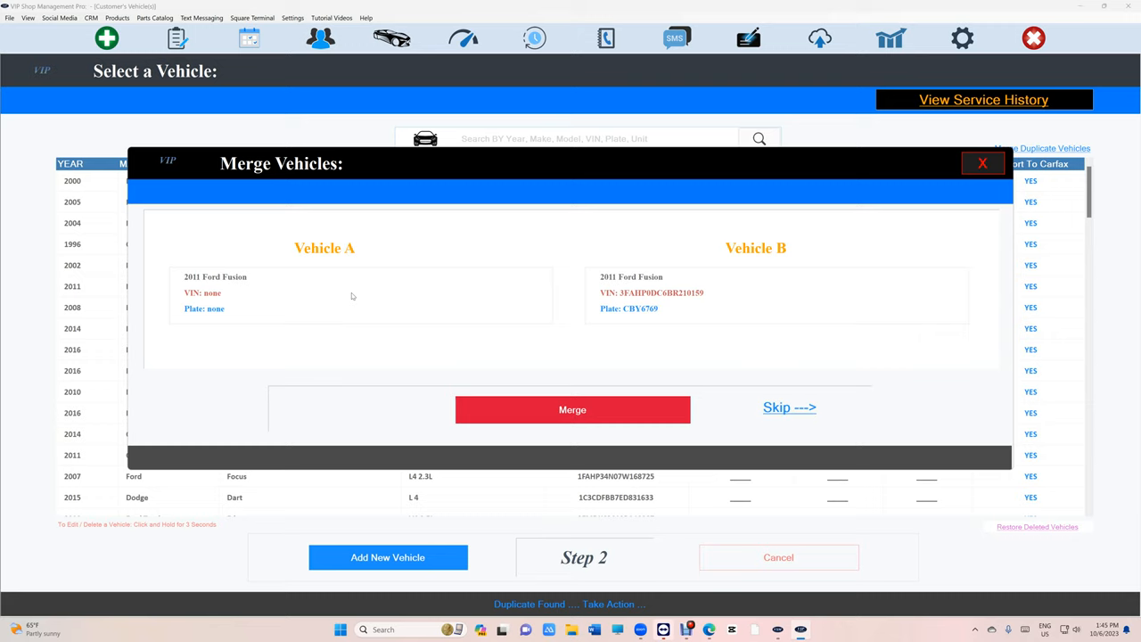
click(789, 407)
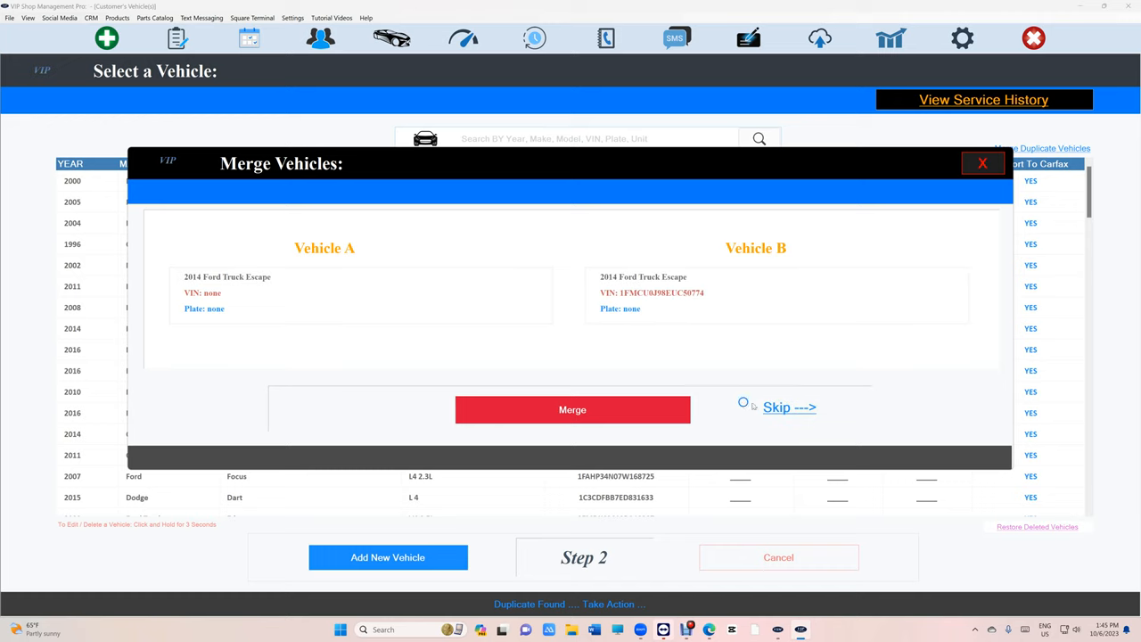
click(788, 406)
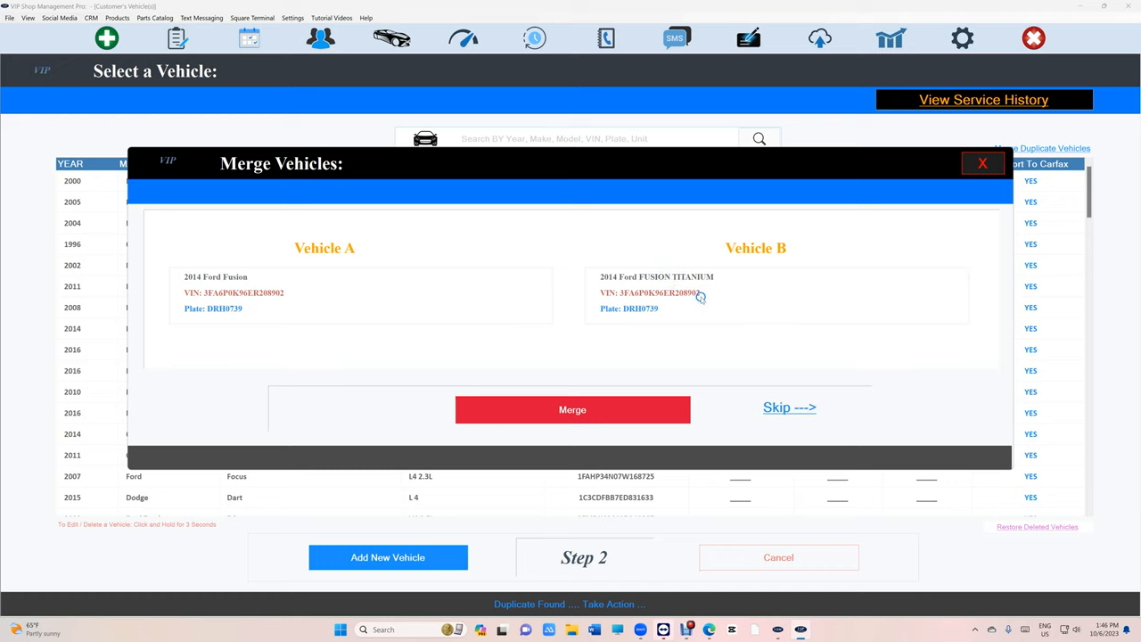
mouse_move(648, 296)
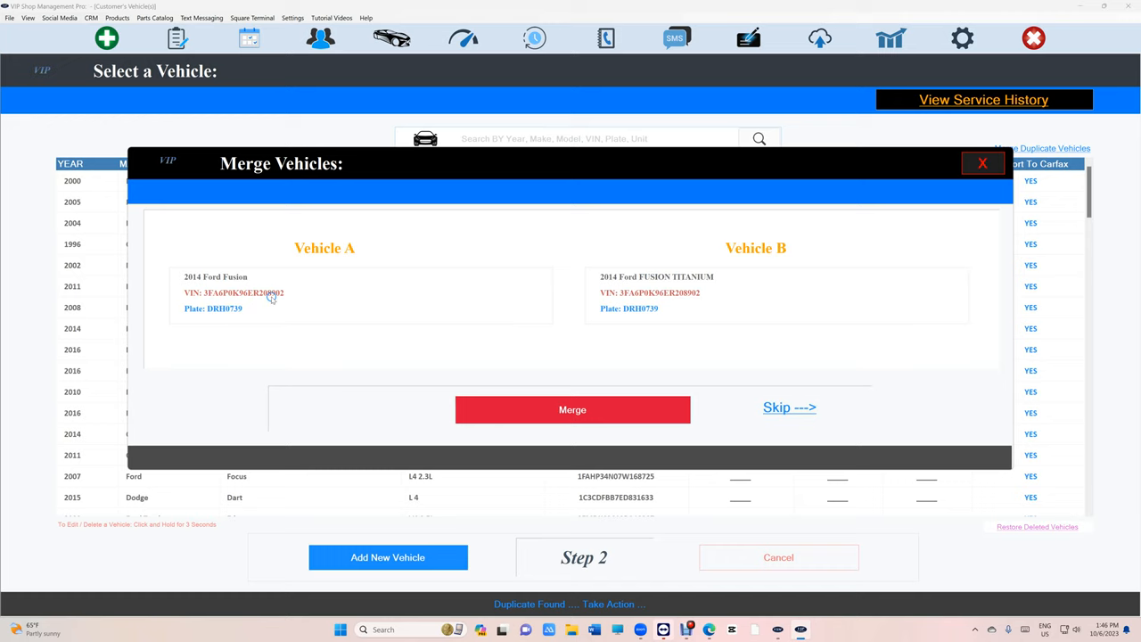
click(572, 409)
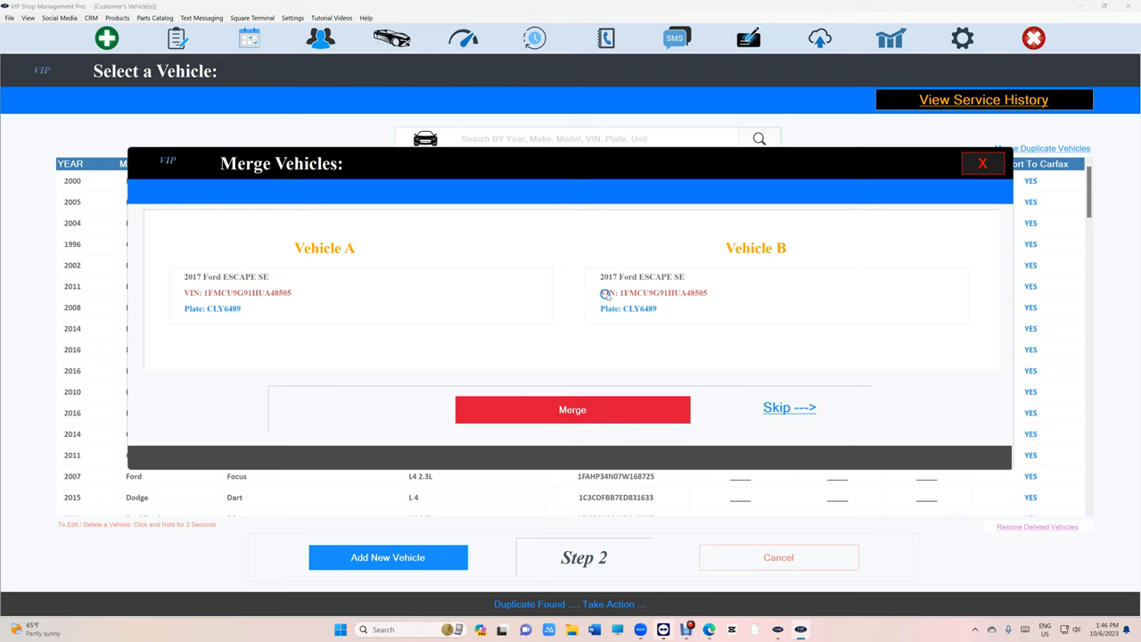
click(571, 409)
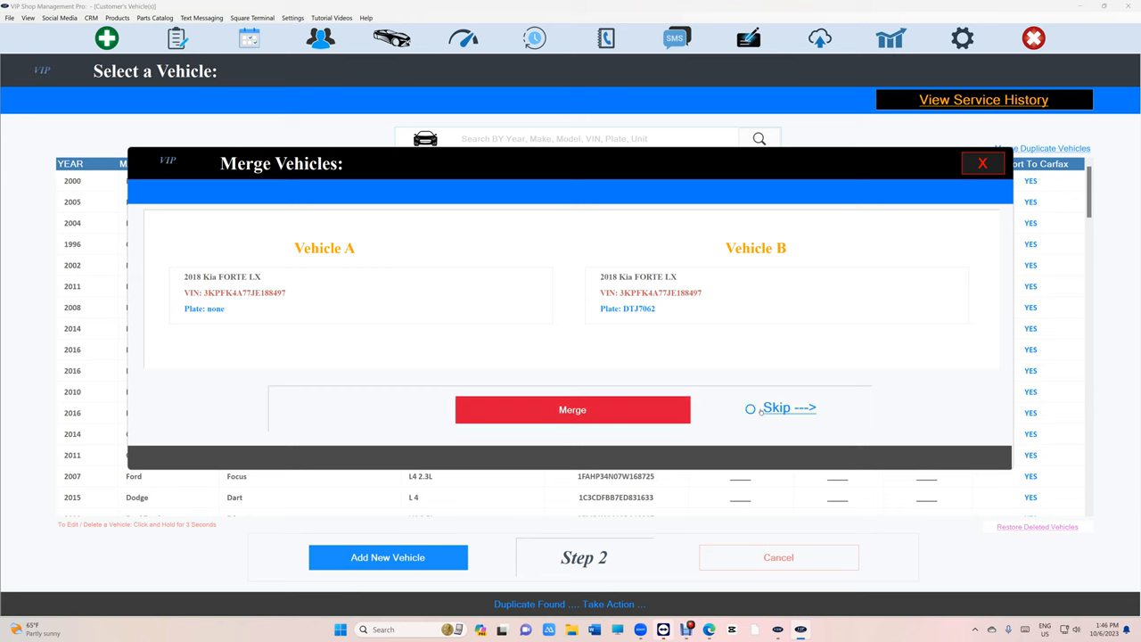
click(572, 409)
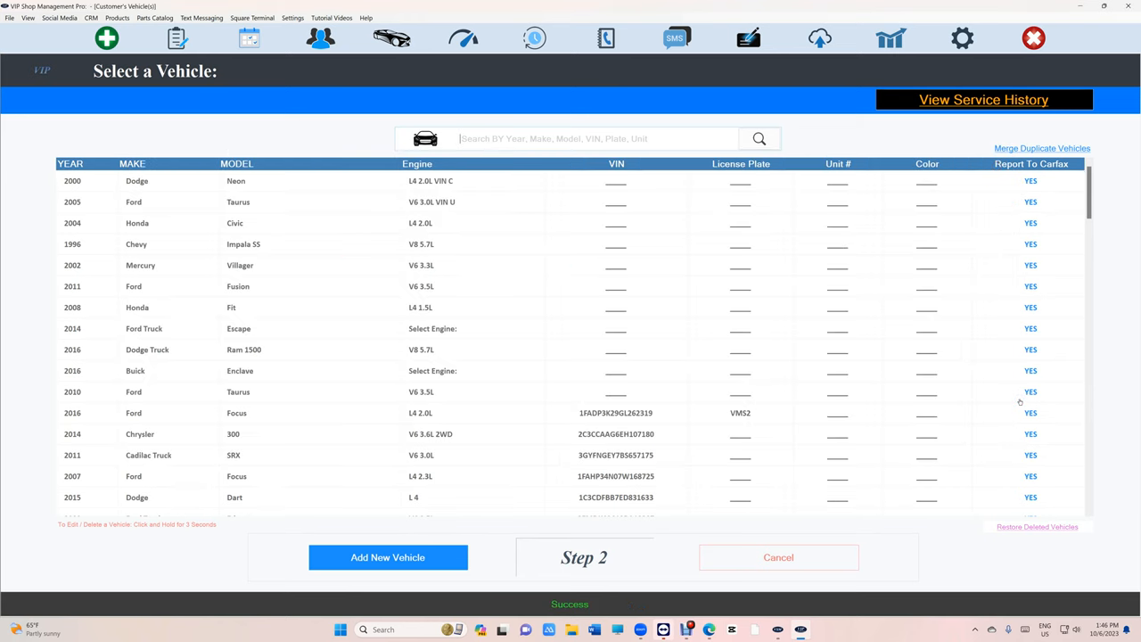